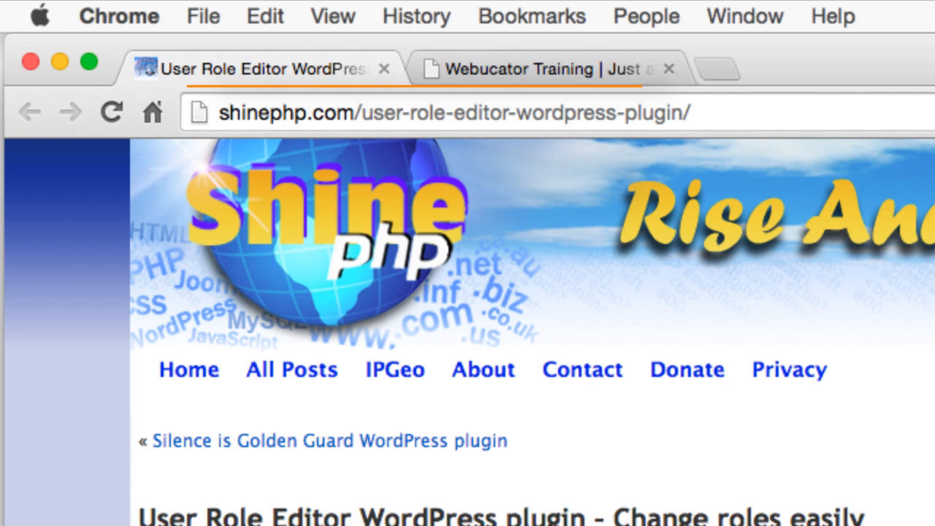
Search the Add Plugins page for 'user role editor' from the WordPress admin tab
{"action": "left_click", "coordinate": [445, 114]}
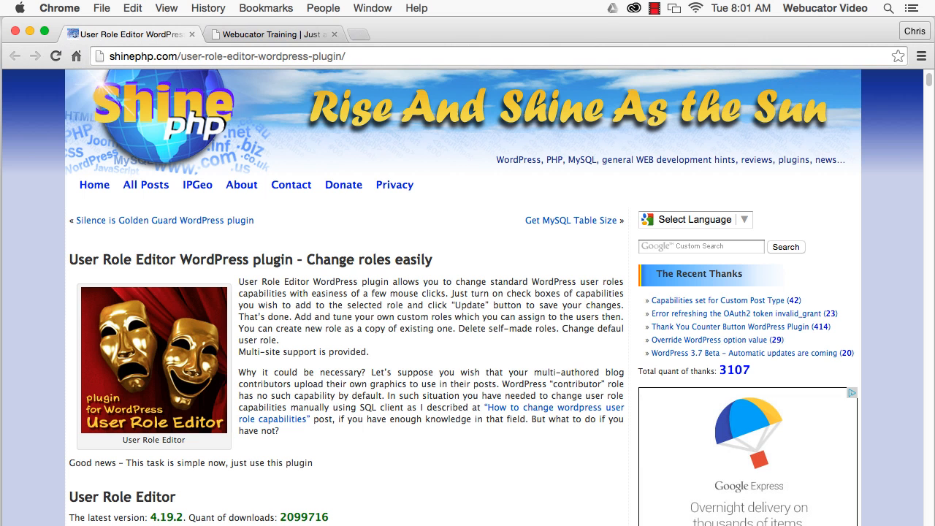
{"action": "left_click", "coordinate": [281, 35]}
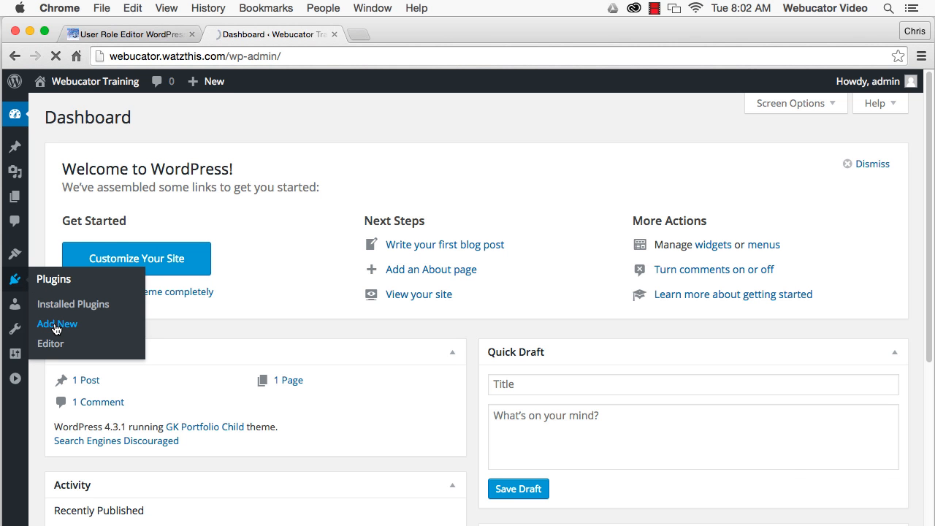
{"action": "left_click", "coordinate": [56, 325]}
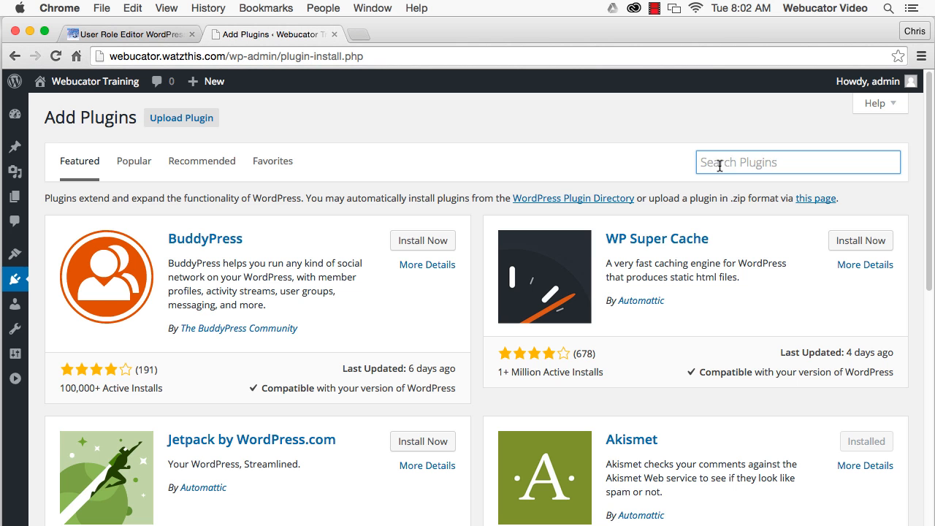
{"action": "type", "text": "user role"}
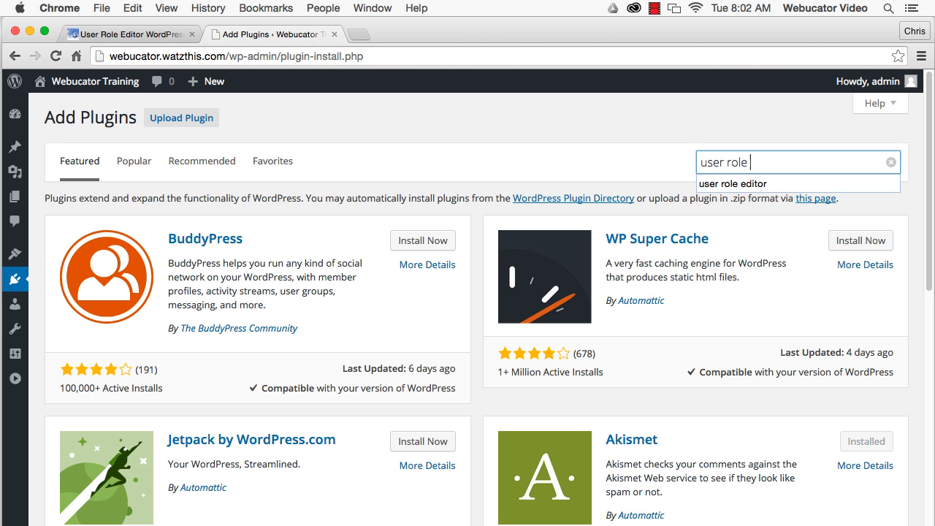
{"action": "type", "text": "editor"}
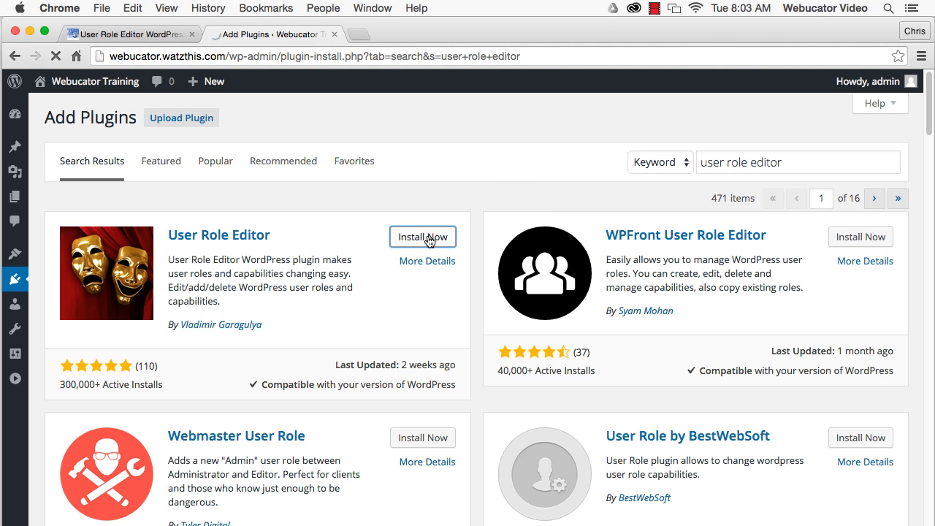
Install the User Role Editor 4.19.2 plugin and activate it
{"action": "left_click", "coordinate": [422, 237]}
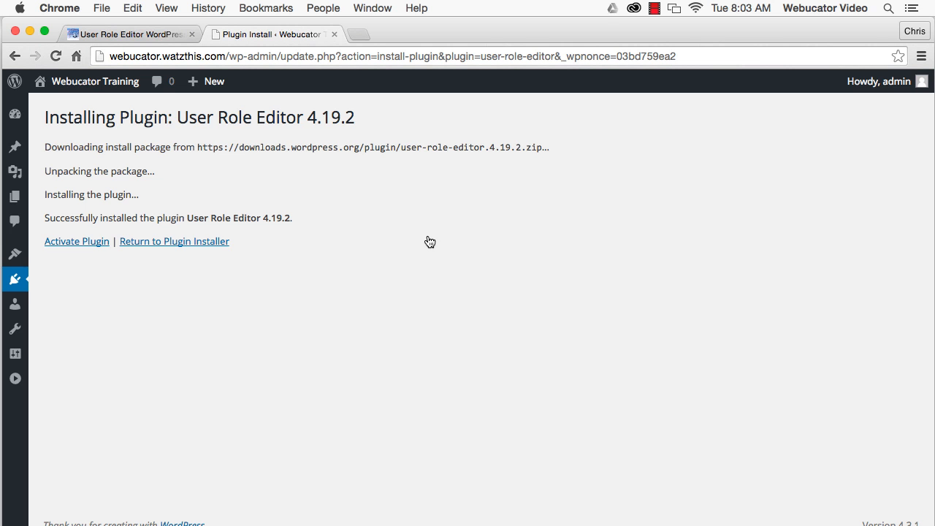
{"action": "mouse_move", "coordinate": [88, 249]}
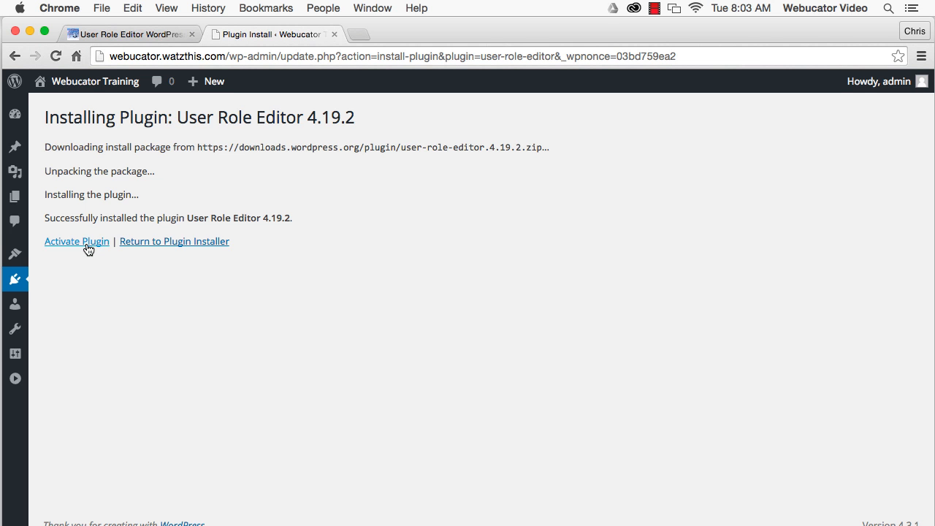
{"action": "left_click", "coordinate": [76, 242]}
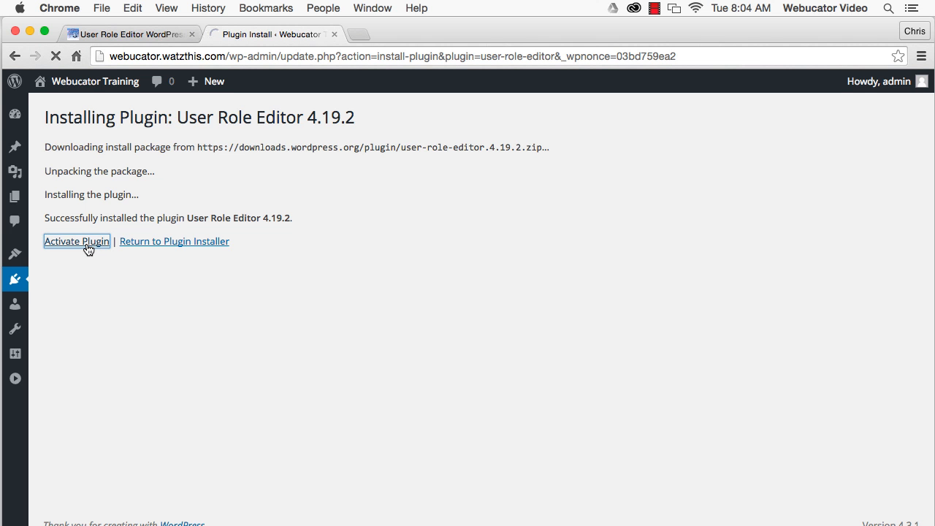
{"action": "left_click", "coordinate": [76, 242]}
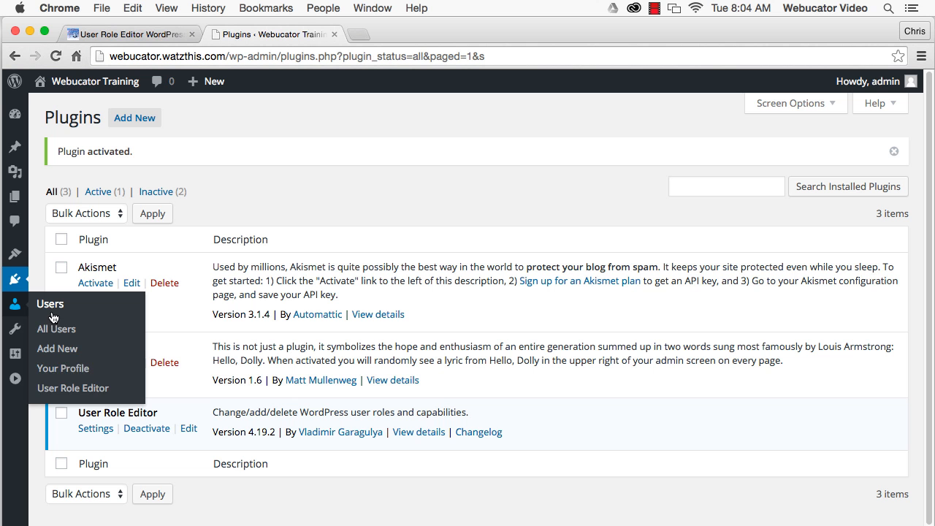
Load the Editor role's capabilities, including upload_files, in User Role Editor
{"action": "left_click", "coordinate": [73, 388]}
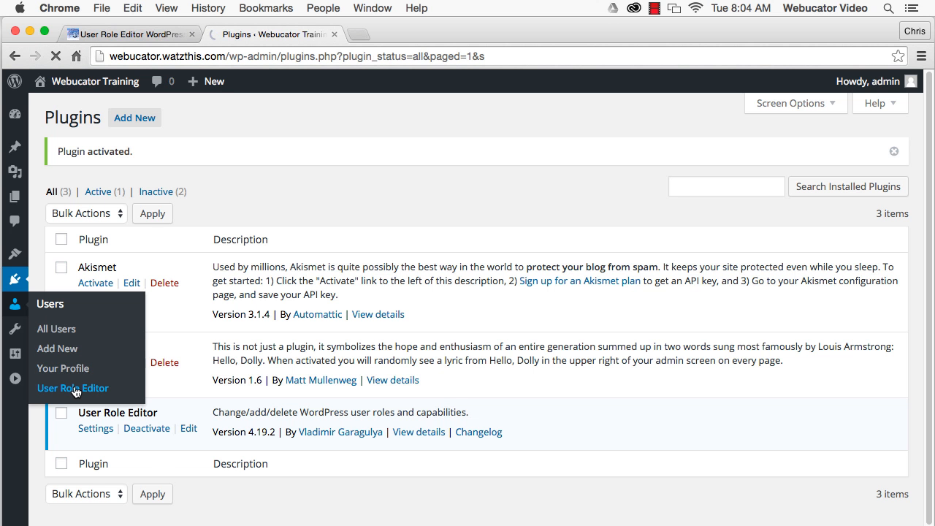
{"action": "left_click", "coordinate": [73, 388]}
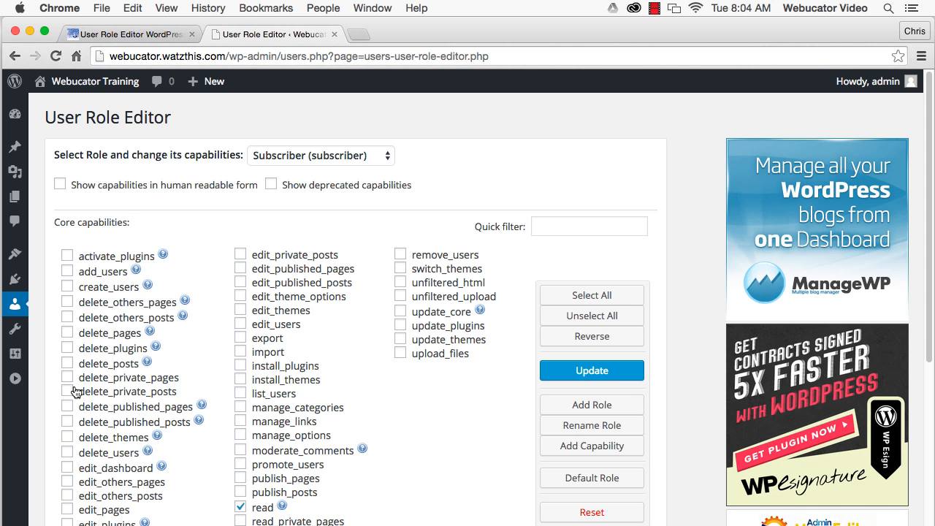
{"action": "left_click", "coordinate": [320, 155]}
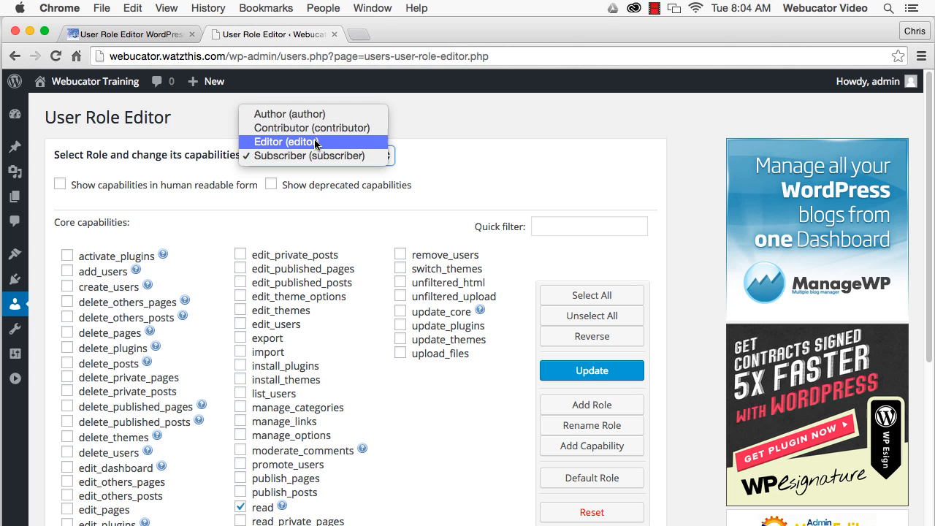
{"action": "left_click", "coordinate": [287, 142]}
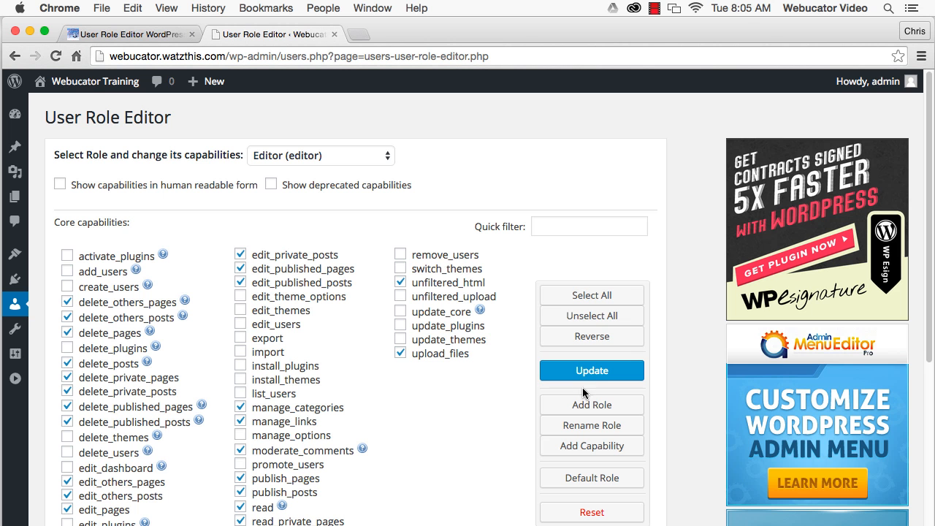
Create a new role 'contributor plus' with ID contributor-images
{"action": "left_click", "coordinate": [592, 404]}
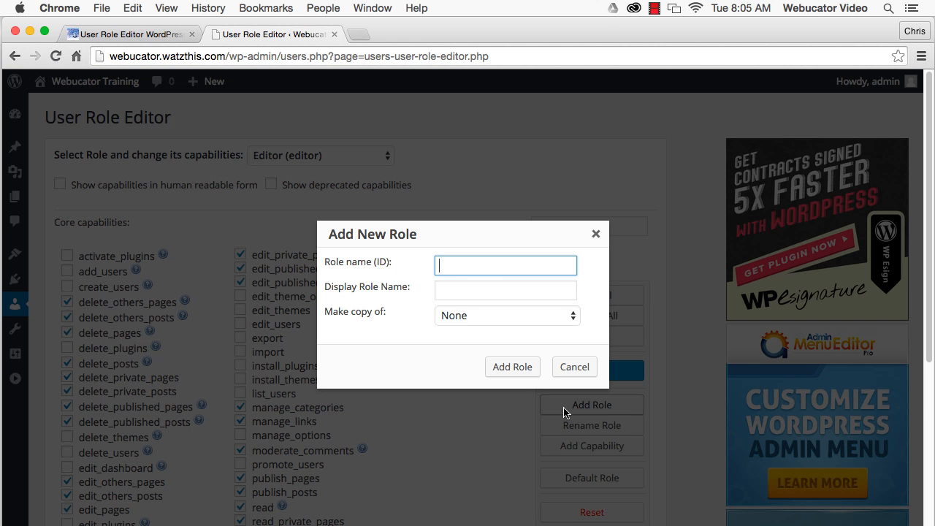
{"action": "type", "text": "contributor plus"}
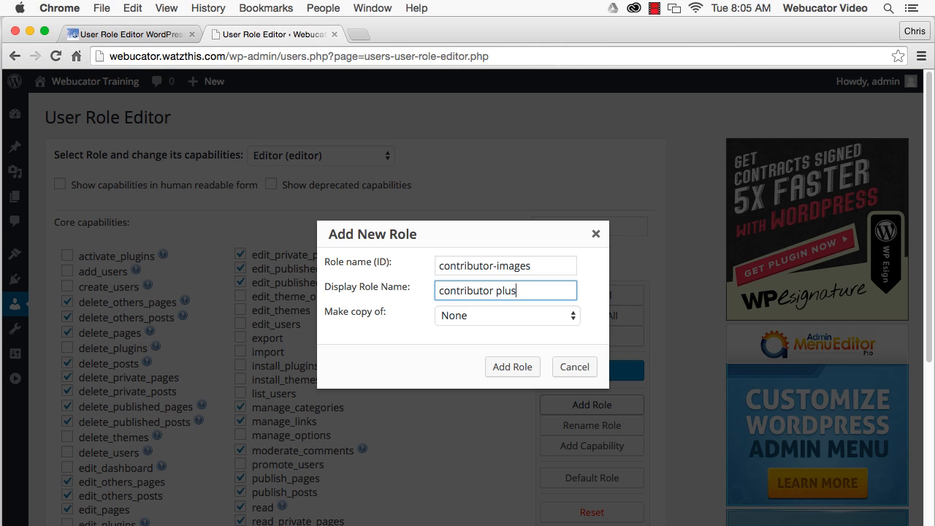
{"action": "mouse_move", "coordinate": [567, 412]}
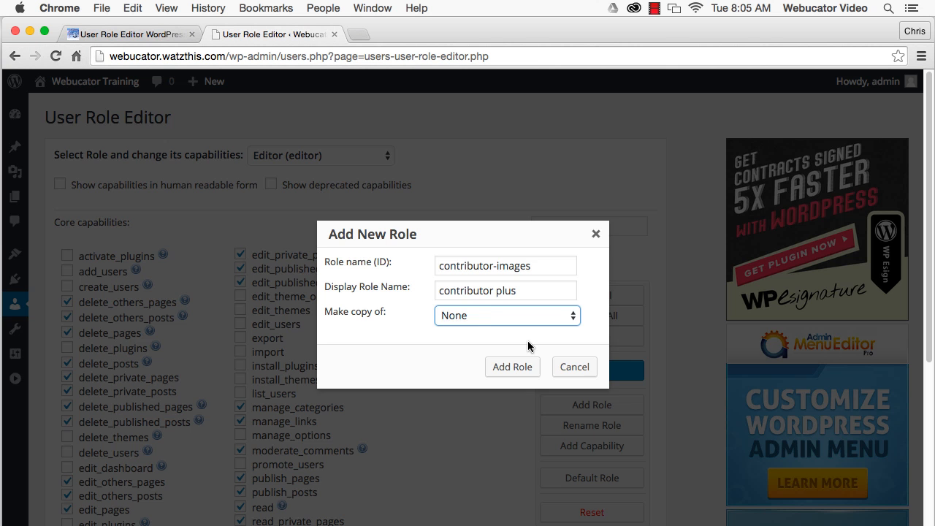
{"action": "left_click", "coordinate": [512, 367]}
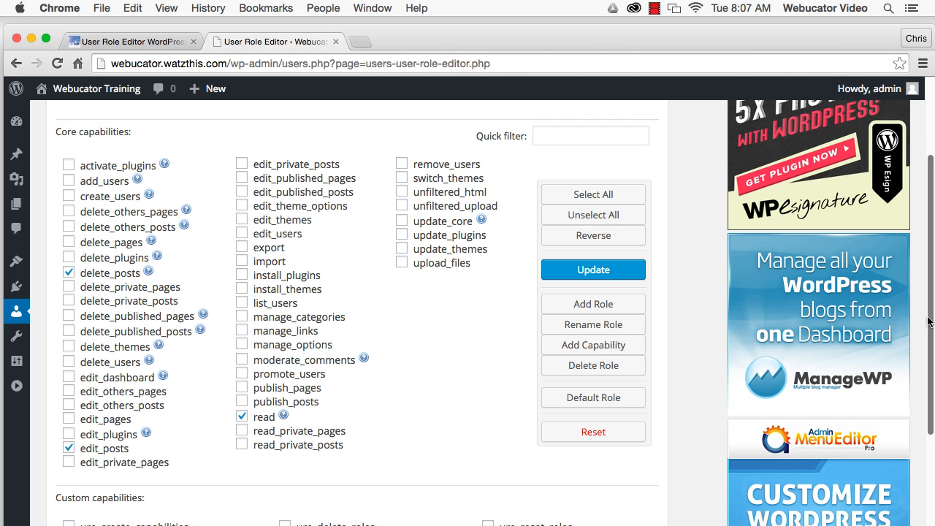
Grant the contributor plus role the upload_files capability and save the update
{"action": "left_click", "coordinate": [402, 263]}
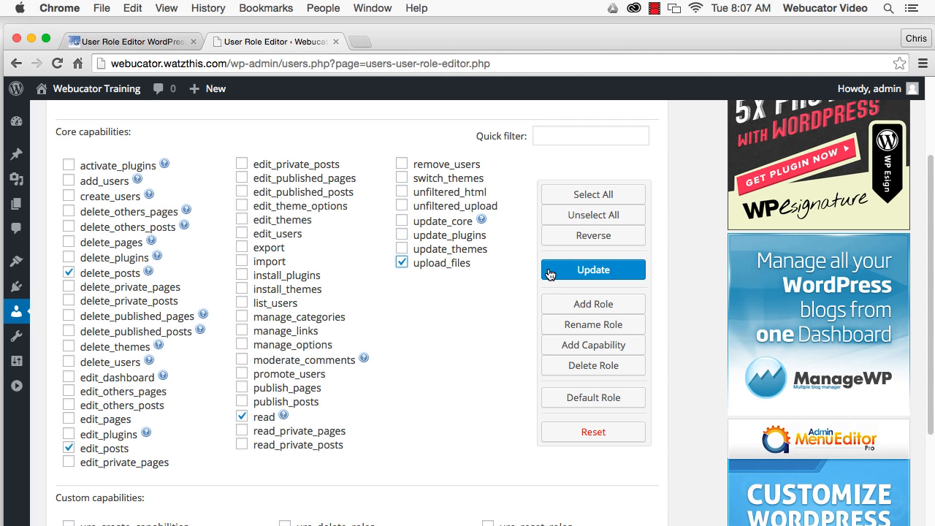
{"action": "left_click", "coordinate": [593, 268]}
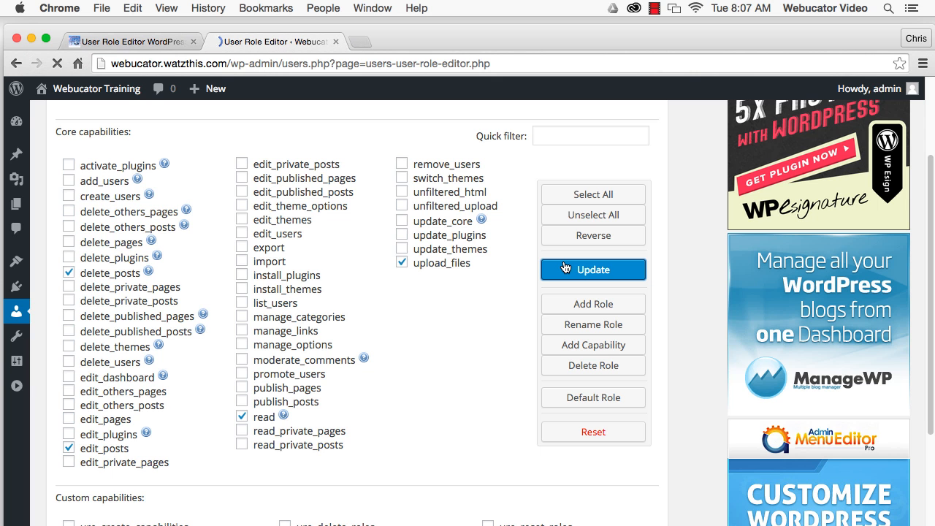
{"action": "left_click", "coordinate": [594, 269]}
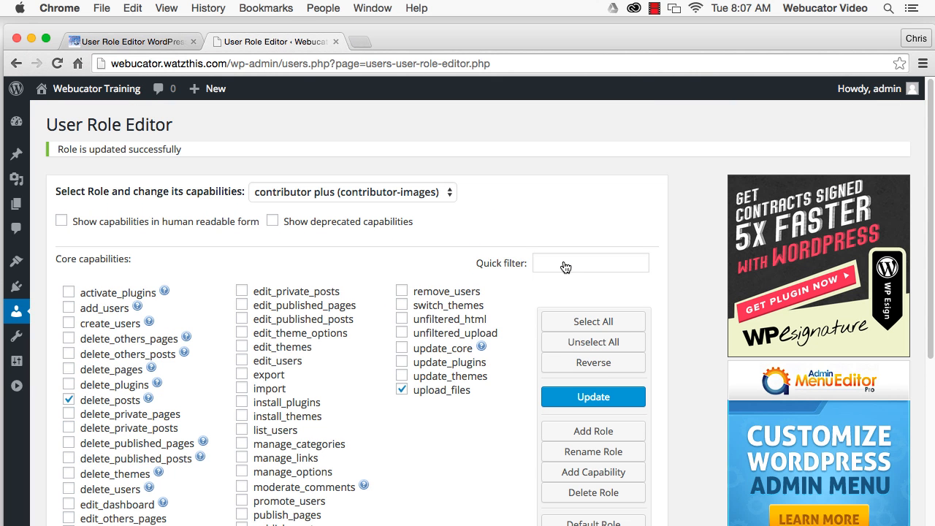
{"action": "mouse_move", "coordinate": [567, 263]}
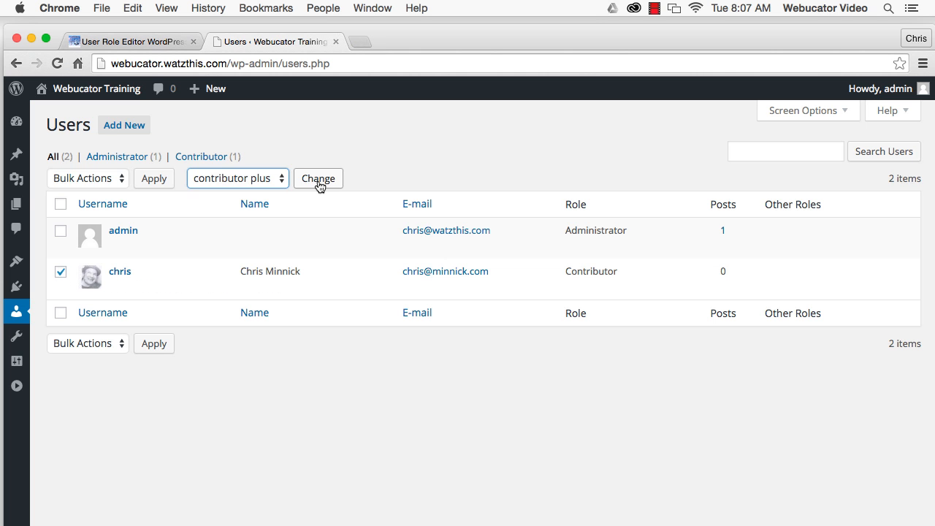
Change the contributor account's role to contributor plus, then load shinephp.com in the other tab
{"action": "left_click", "coordinate": [319, 178]}
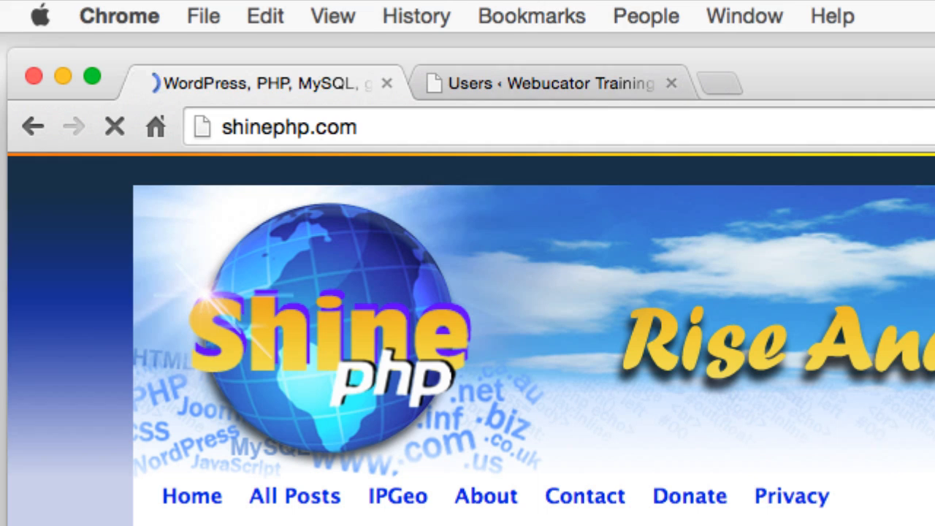
{"action": "left_click", "coordinate": [280, 125]}
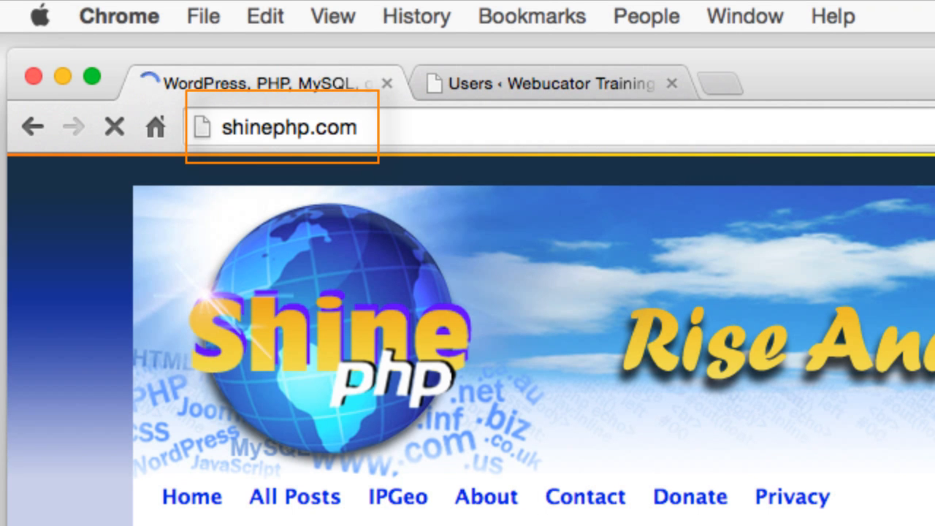